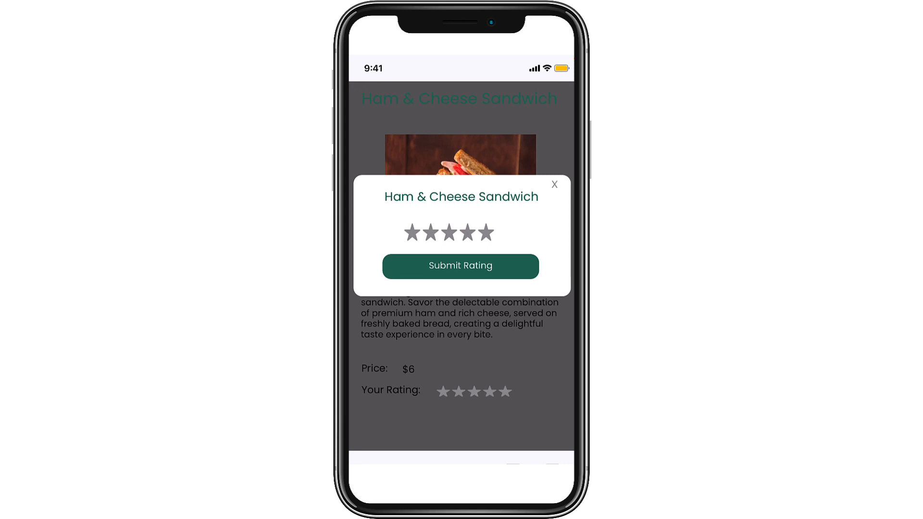
# - In the preview, close the modal, reopen it from the rate label, and submit three stars
pyautogui.click(553, 184)
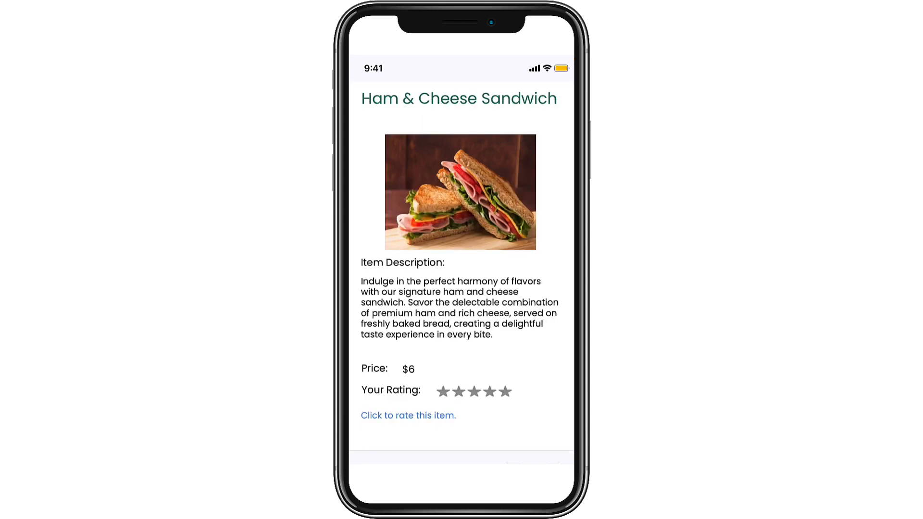
pyautogui.click(407, 415)
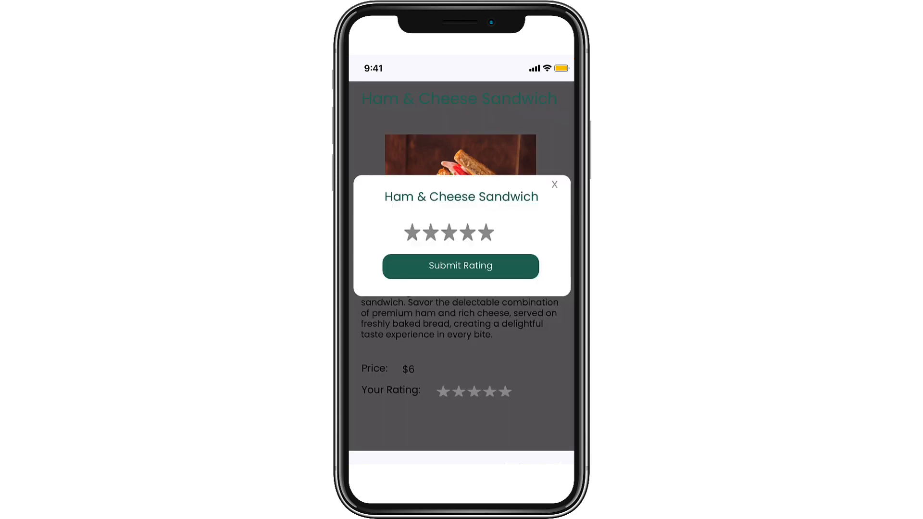
pyautogui.click(448, 233)
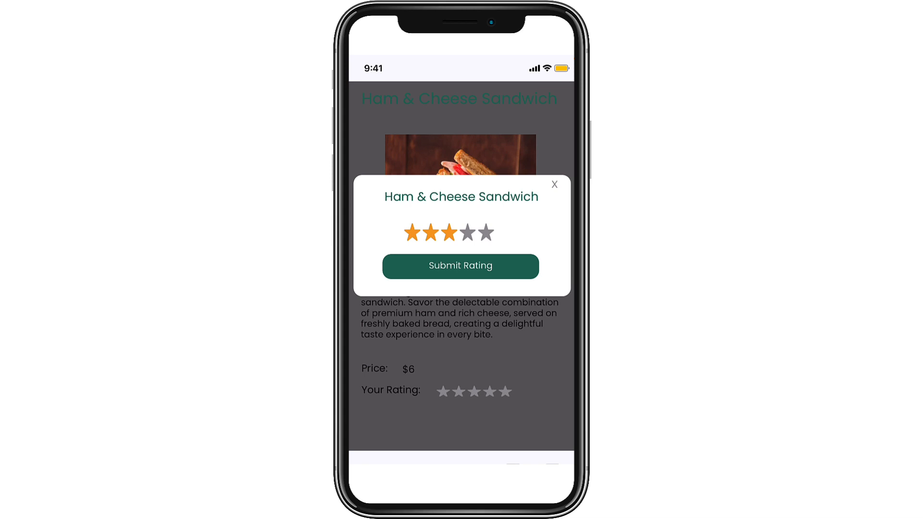
pyautogui.click(460, 265)
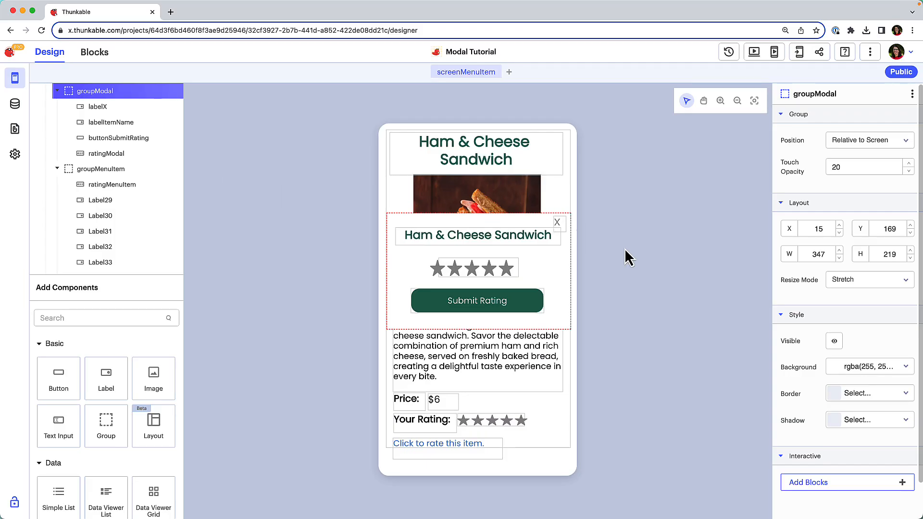
# - Toggle groupModal's Visible eye off, on, then off again so it ends hidden
pyautogui.click(834, 341)
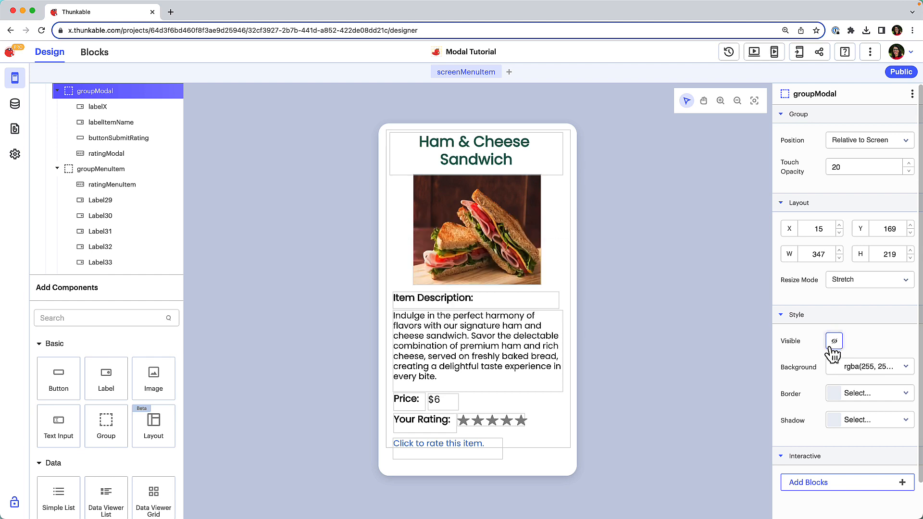
pyautogui.click(833, 341)
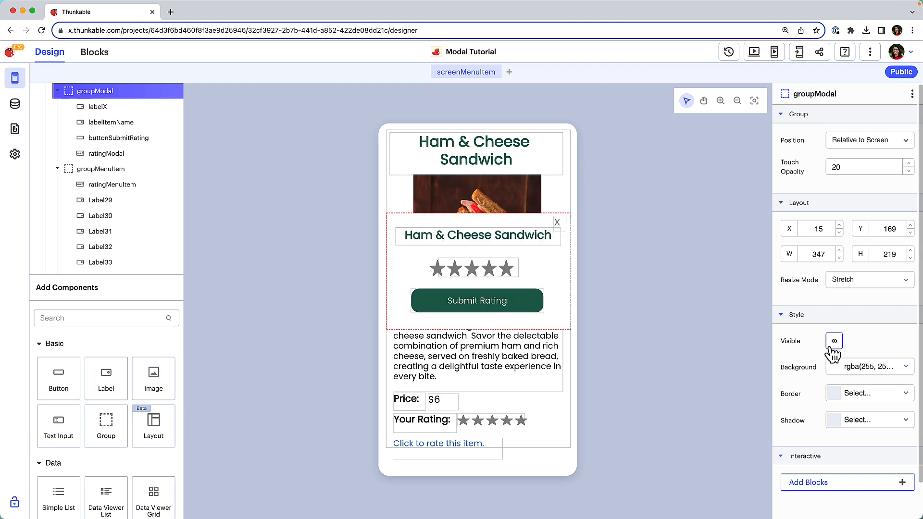
pyautogui.click(833, 340)
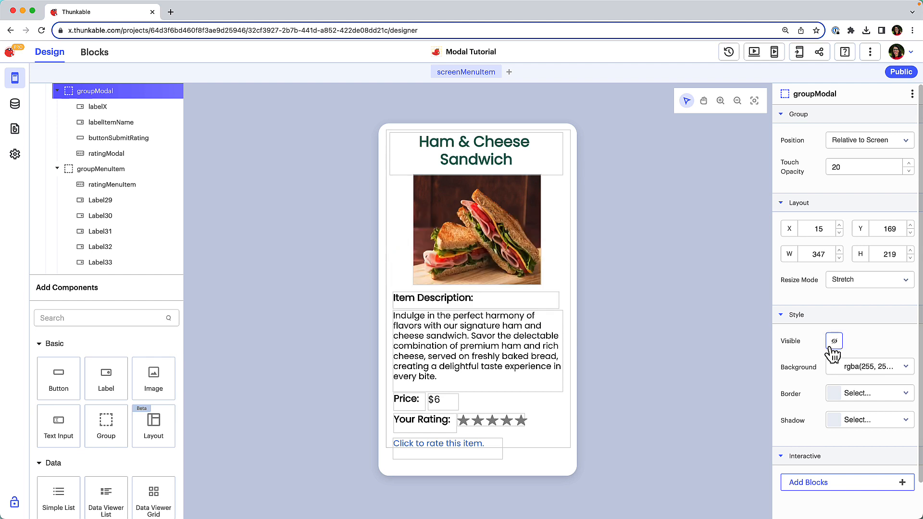
pyautogui.moveTo(664, 325)
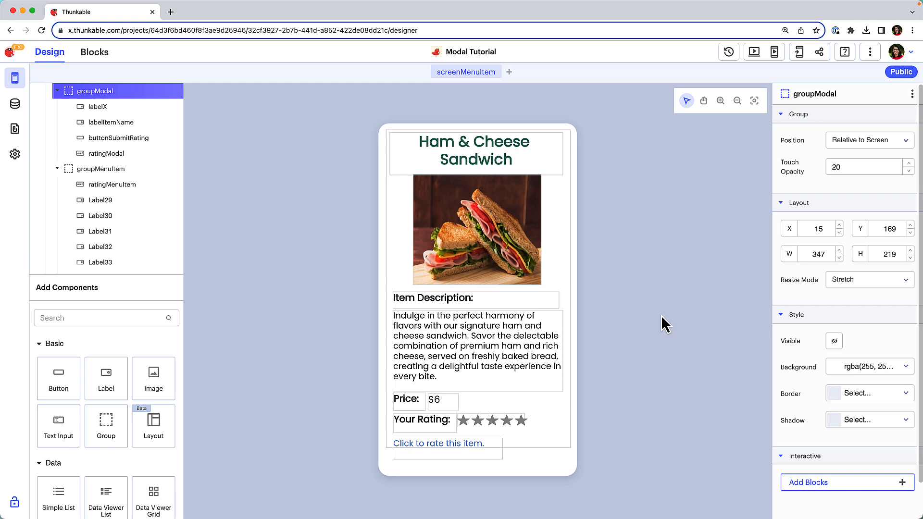
pyautogui.moveTo(80, 54)
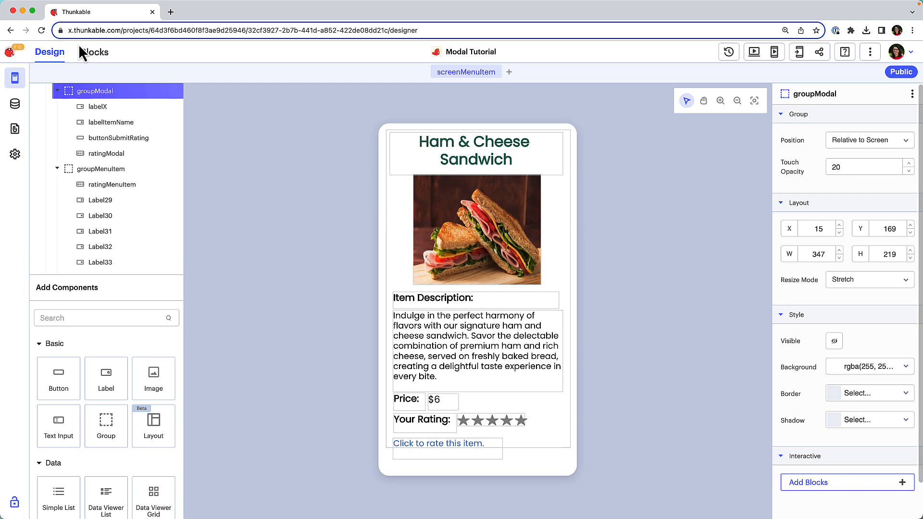
# - In Blocks, add a 'when labelRate Click' event that sets groupModal Visible to true
pyautogui.click(94, 52)
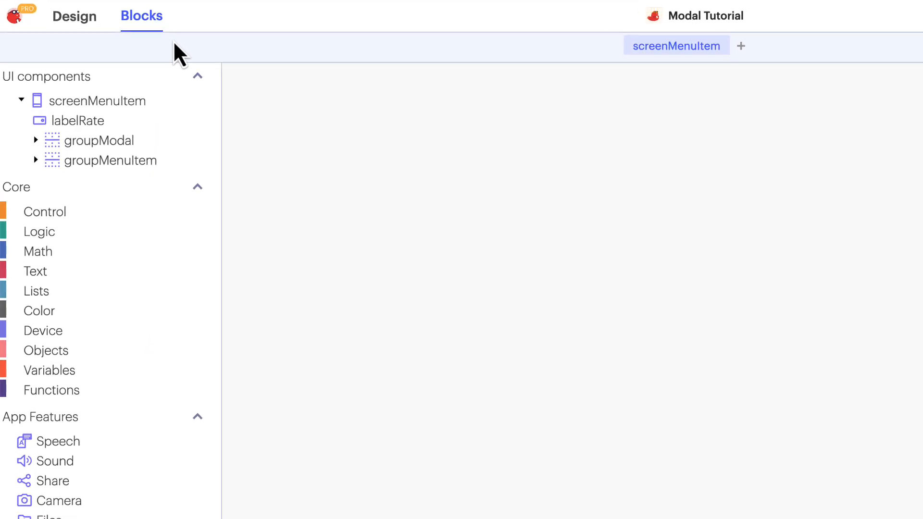
pyautogui.click(75, 121)
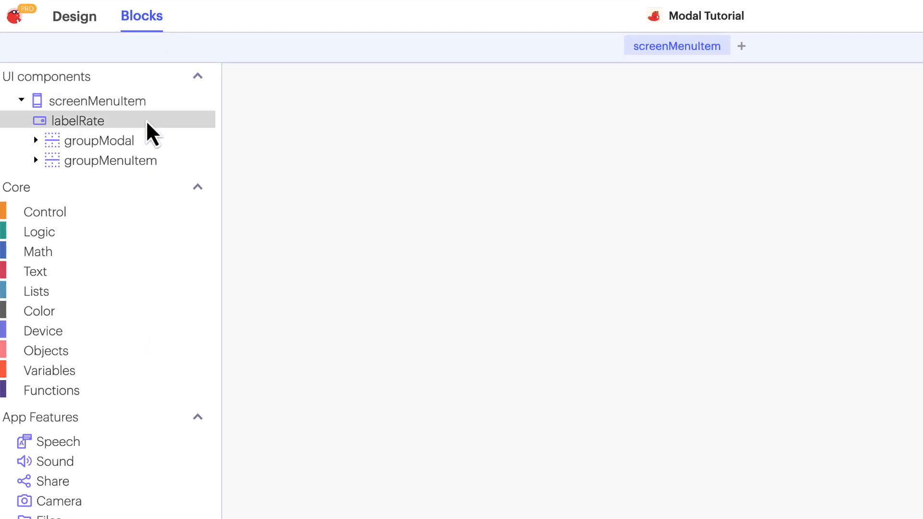
pyautogui.click(76, 120)
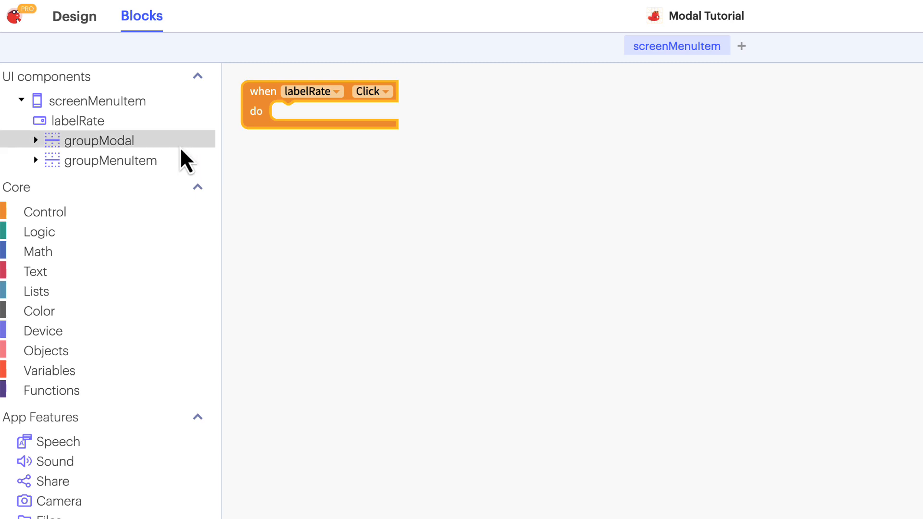
pyautogui.click(102, 140)
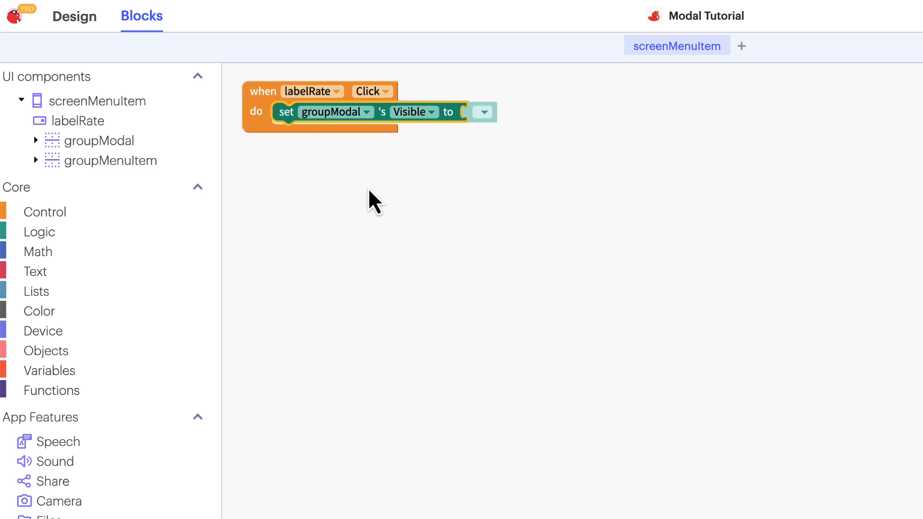
pyautogui.moveTo(402, 195)
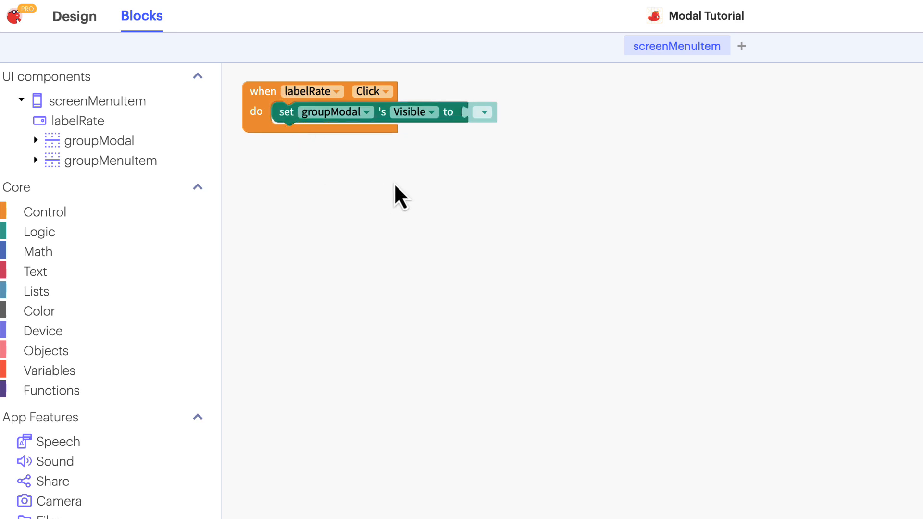
pyautogui.moveTo(483, 112)
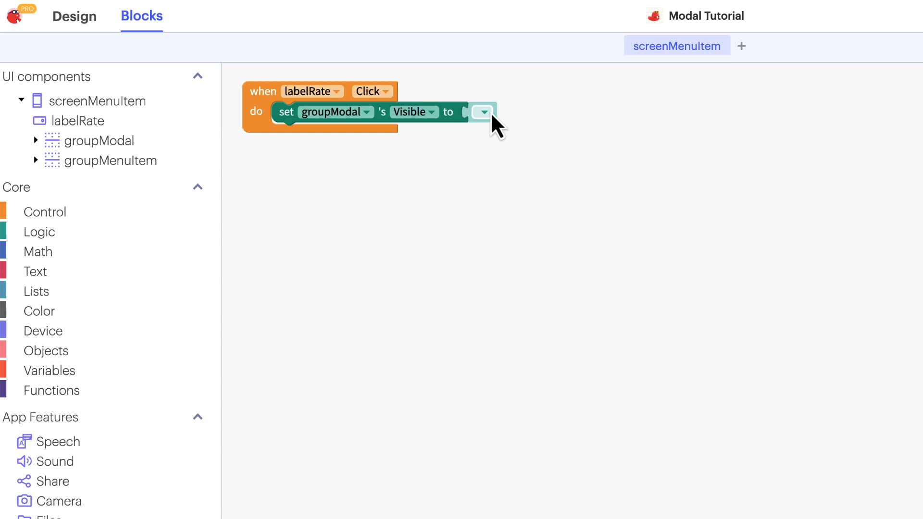
pyautogui.click(482, 112)
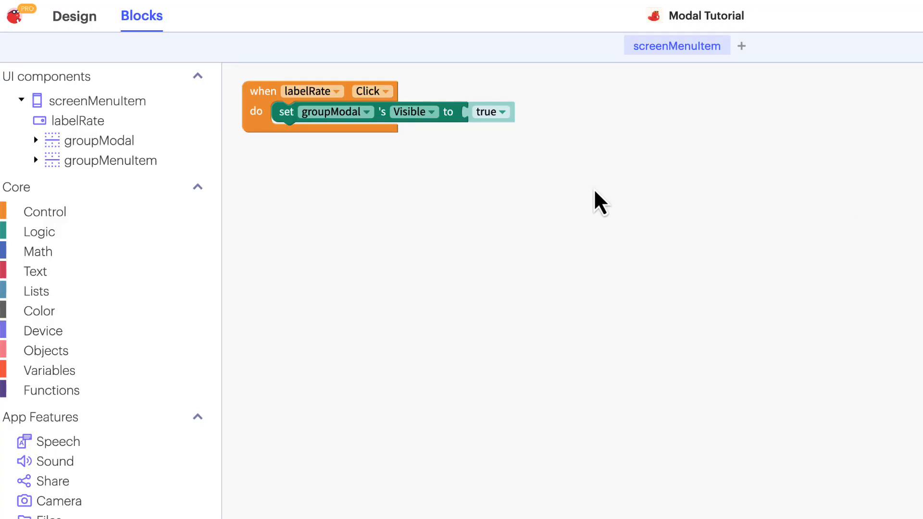
# - Add a set screenMenuItem Background Color to dark grey block under it
pyautogui.click(102, 101)
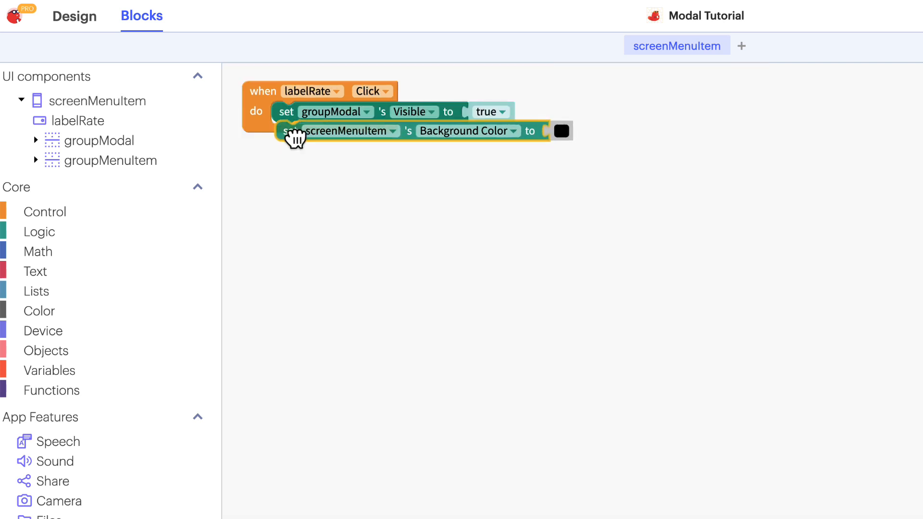
pyautogui.click(561, 131)
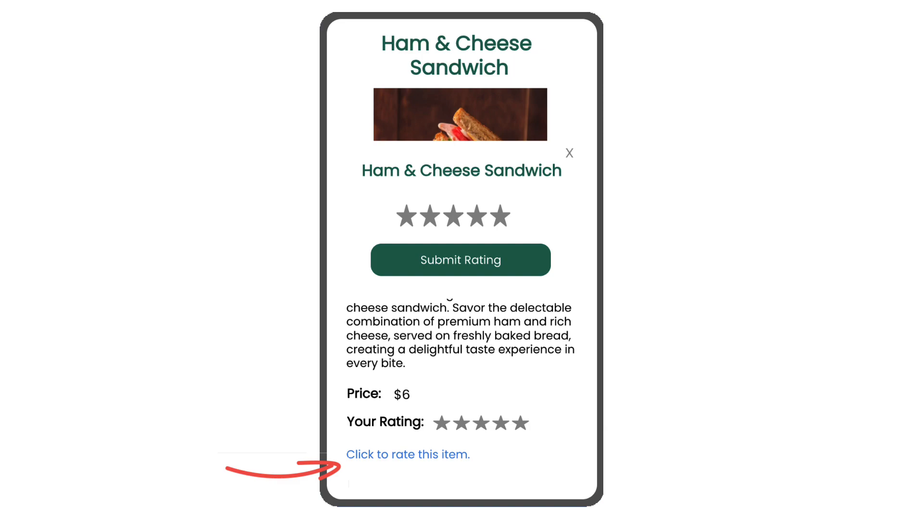
pyautogui.click(104, 13)
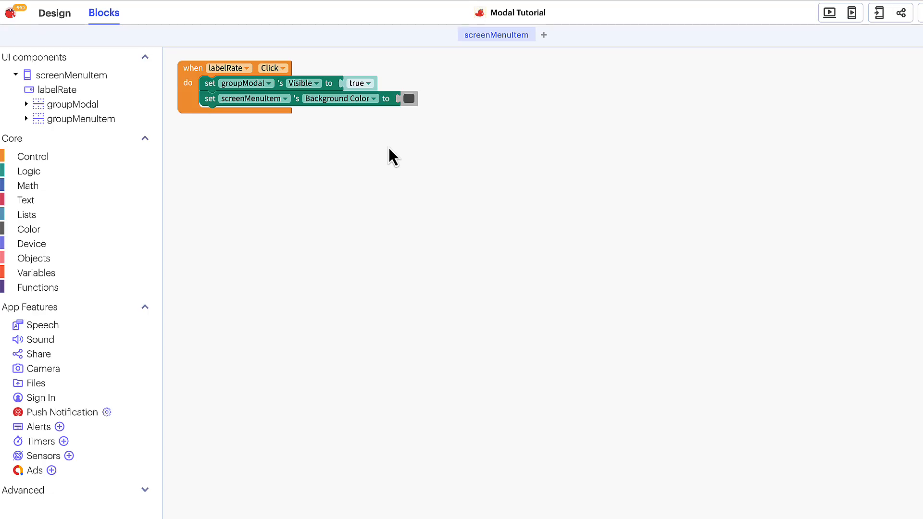
# - Add set labelRate Visible to false as the third action in the labelRate Click event
pyautogui.click(59, 89)
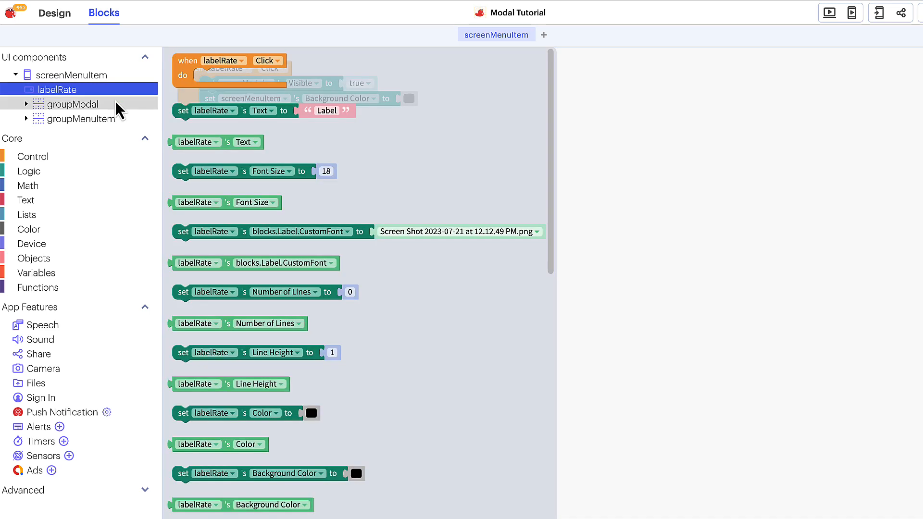
pyautogui.scroll(-3)
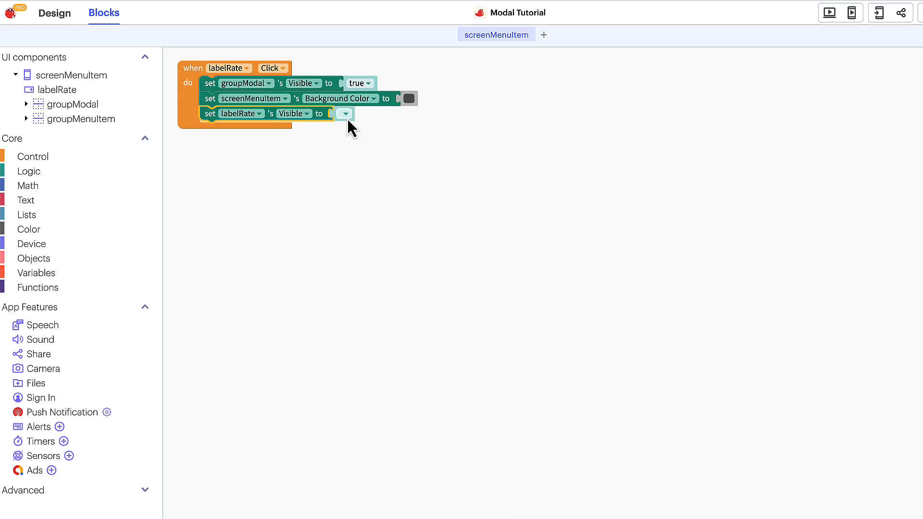
pyautogui.click(344, 113)
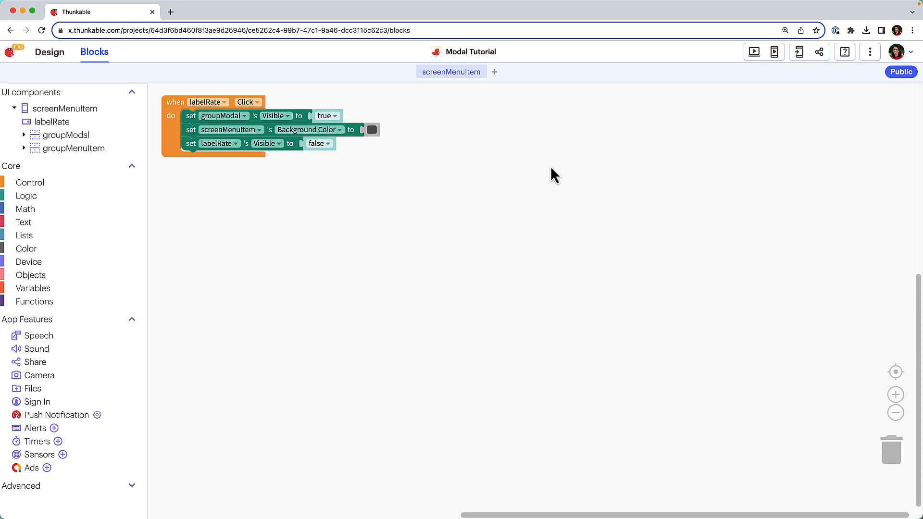
pyautogui.click(753, 52)
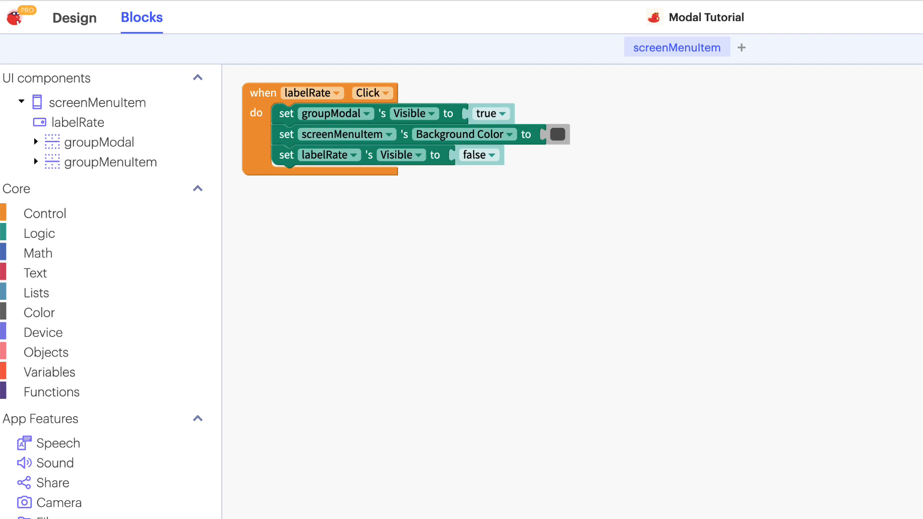
# - Add a 'when buttonSubmitRating Click' block setting ratingMenuItem's Value to ratingModal's Value
pyautogui.click(35, 142)
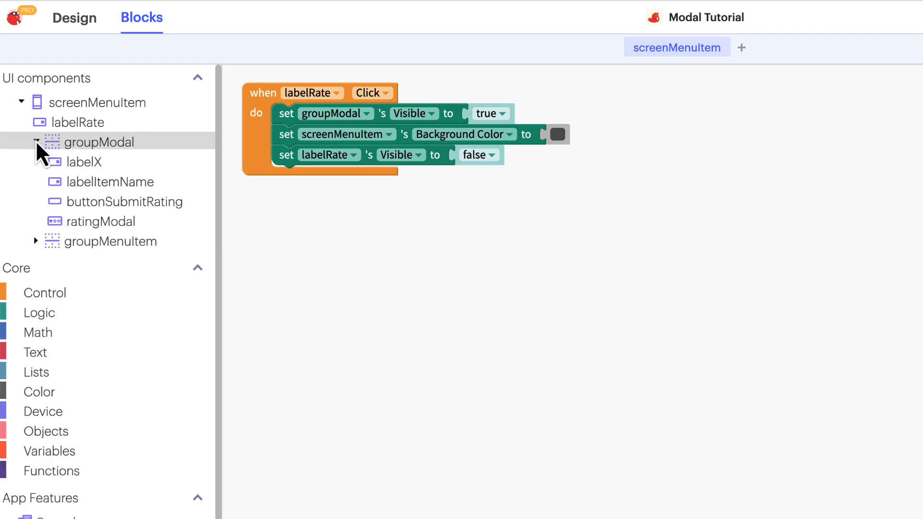
pyautogui.click(125, 202)
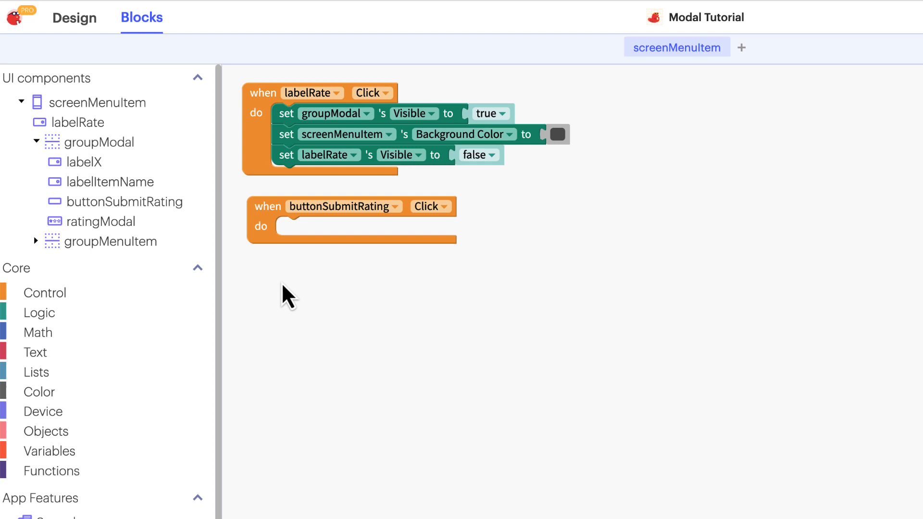
pyautogui.moveTo(274, 294)
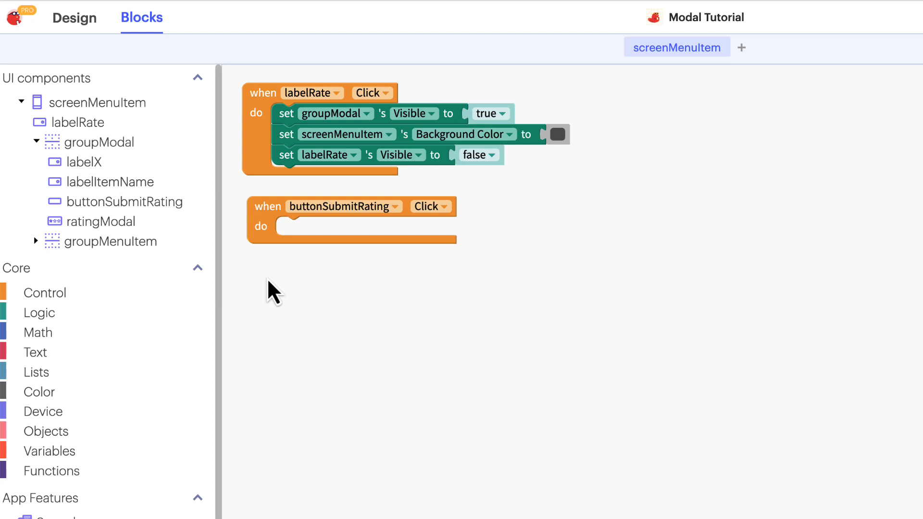
pyautogui.click(35, 240)
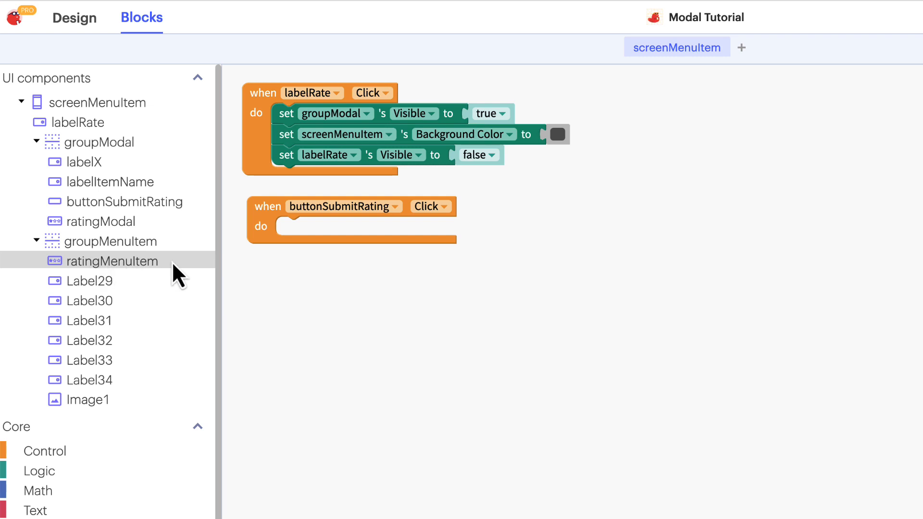
pyautogui.click(110, 260)
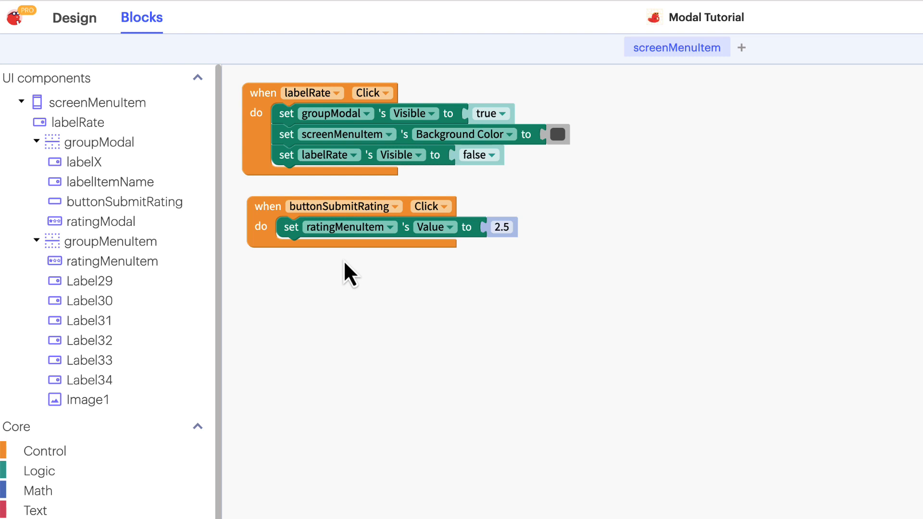
pyautogui.moveTo(344, 273)
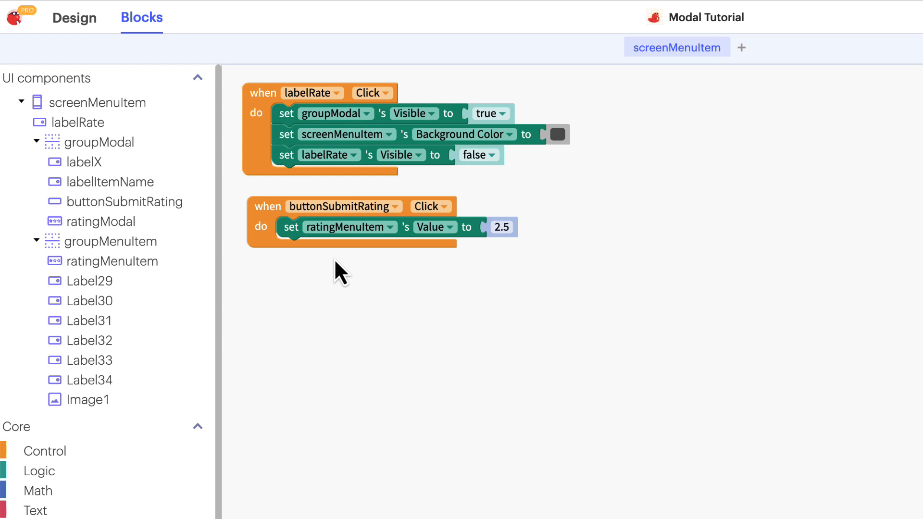
pyautogui.click(101, 221)
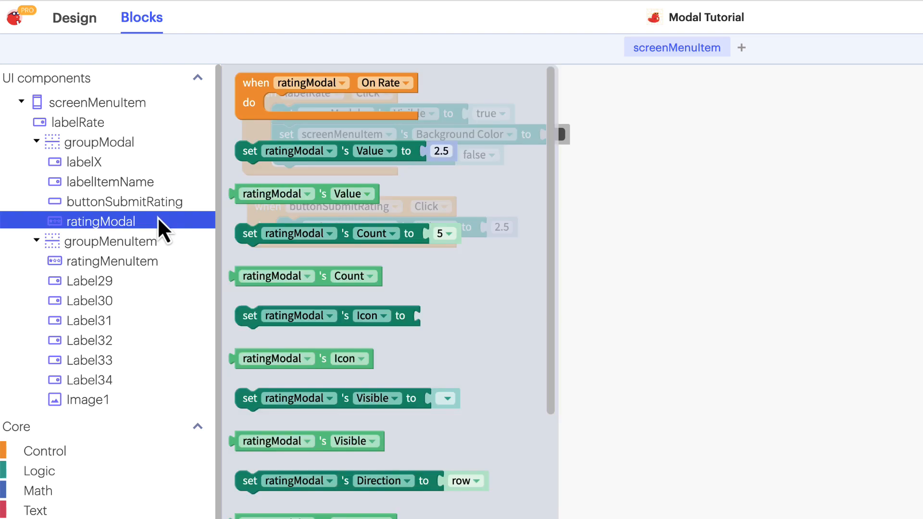
pyautogui.moveTo(174, 233)
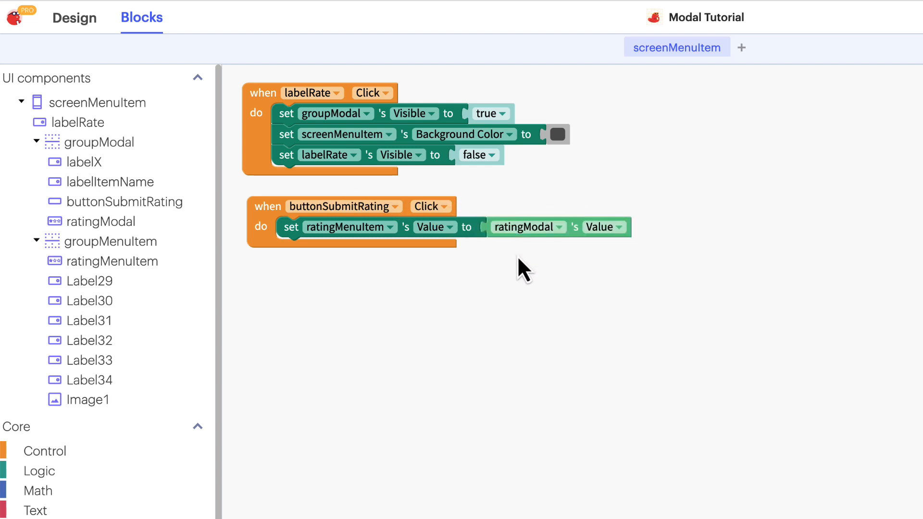
pyautogui.moveTo(525, 268)
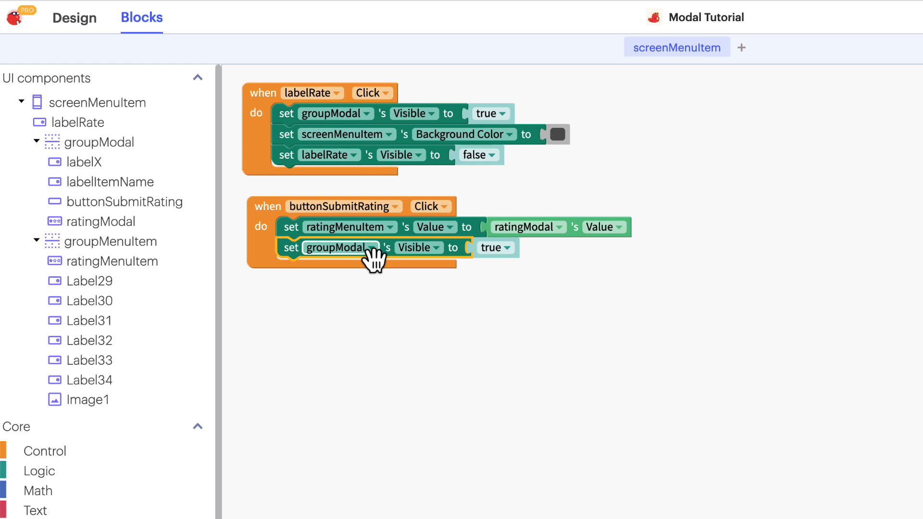
pyautogui.moveTo(507, 265)
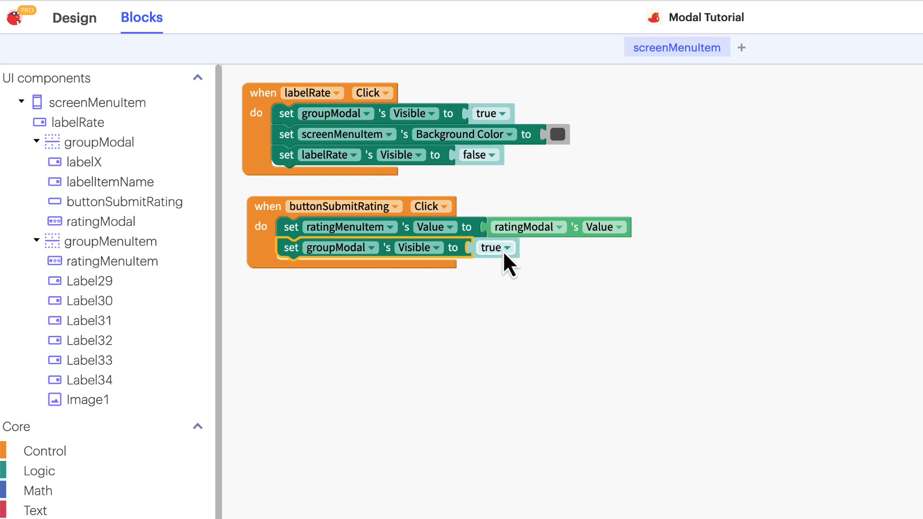
# - In the copied blocks, set groupModal Visible to false and labelRate Visible to true
pyautogui.click(496, 247)
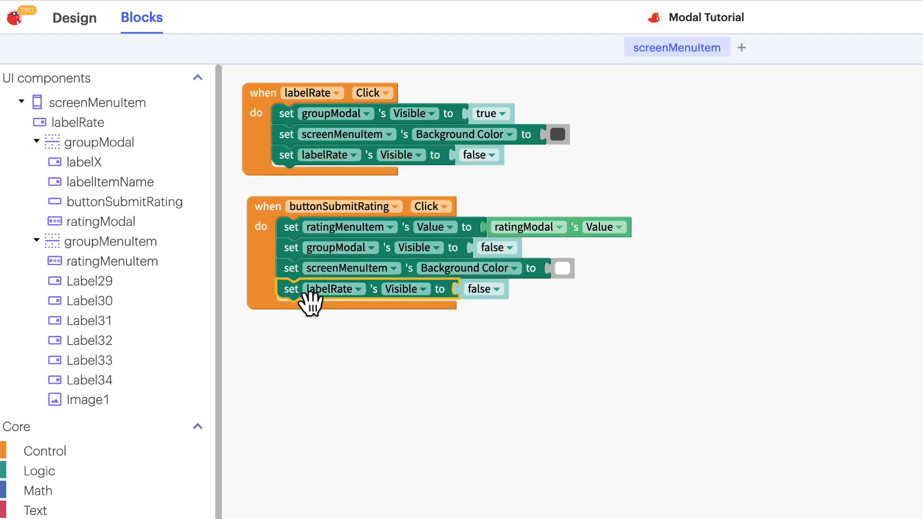
pyautogui.click(484, 289)
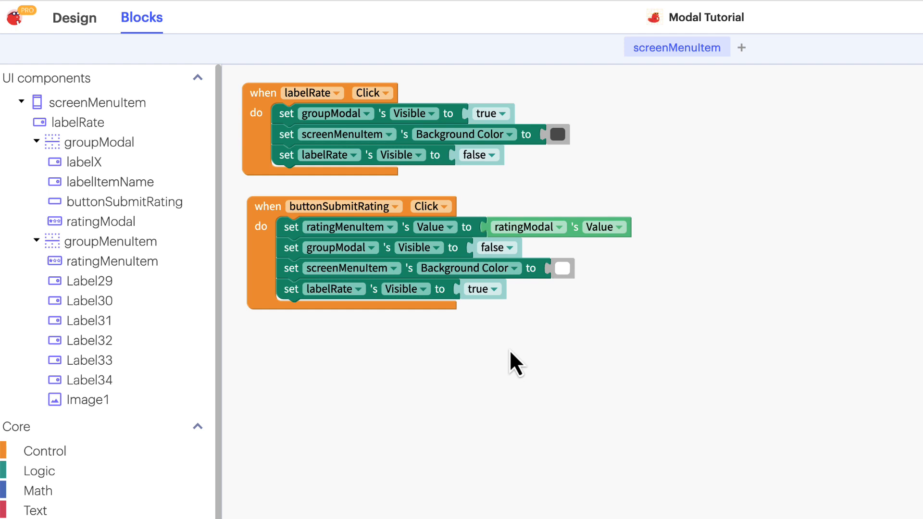
pyautogui.moveTo(259, 288)
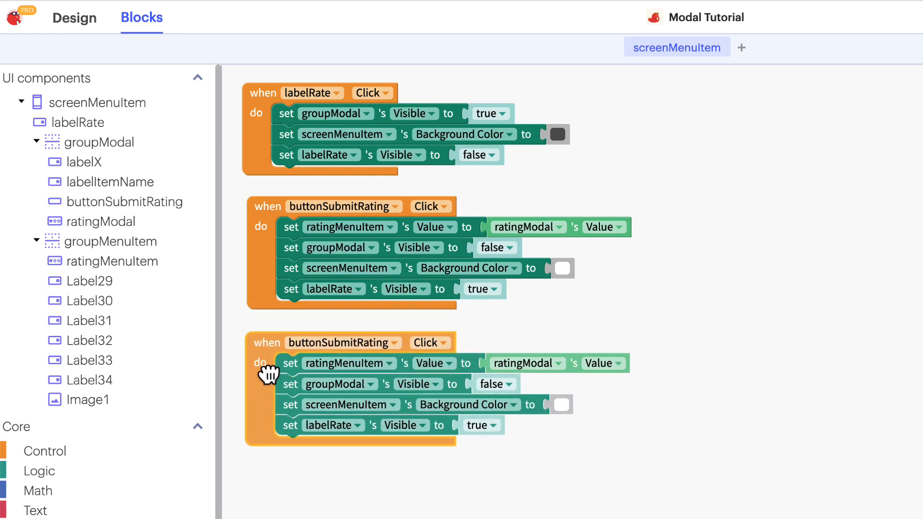
# - Switch the duplicated Click event's component dropdown to labelX
pyautogui.click(395, 341)
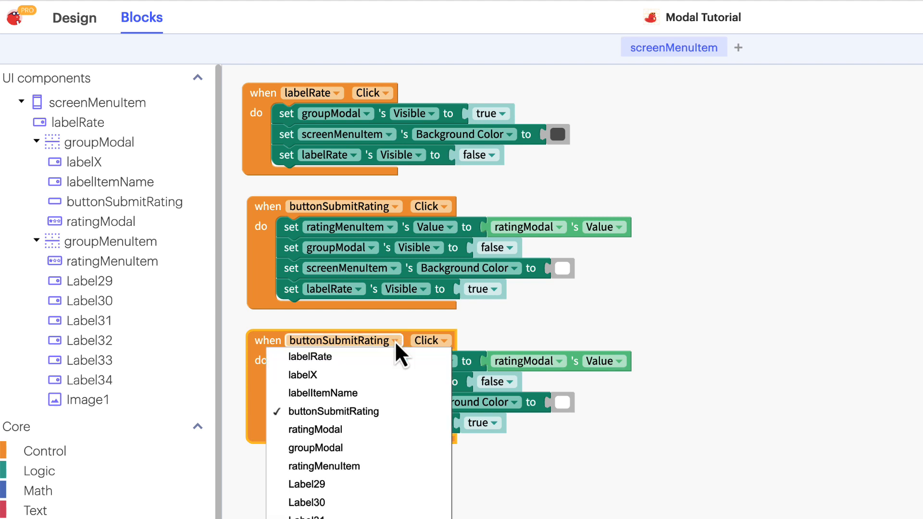
pyautogui.click(302, 374)
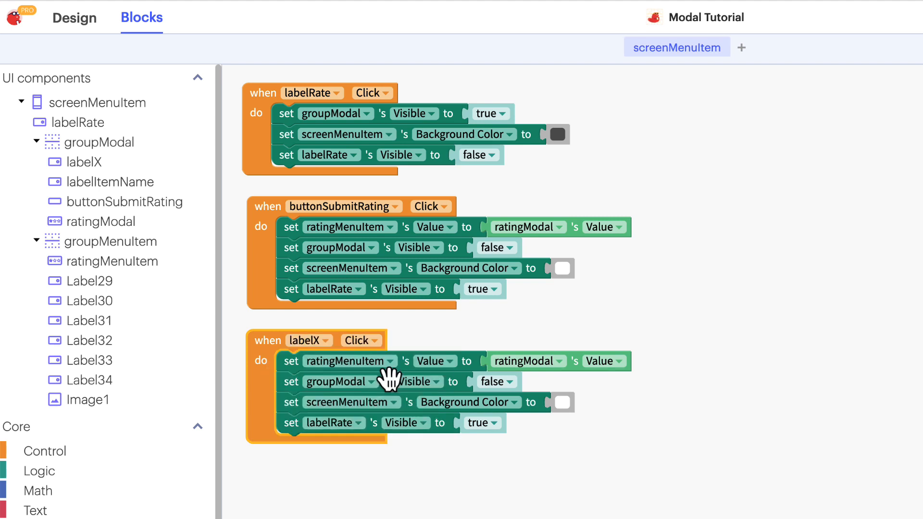
pyautogui.moveTo(418, 368)
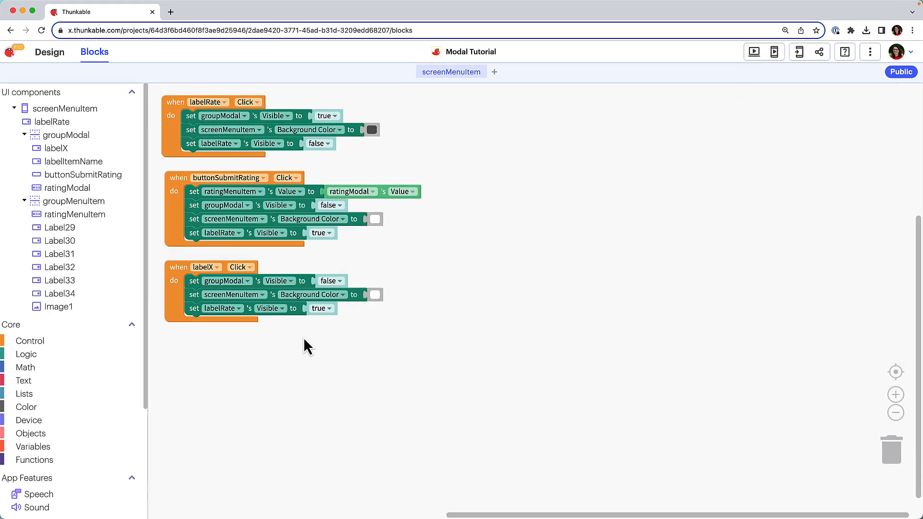
# - In Preview, close the modal with X, reopen it from the rating label, and submit four stars
pyautogui.click(755, 52)
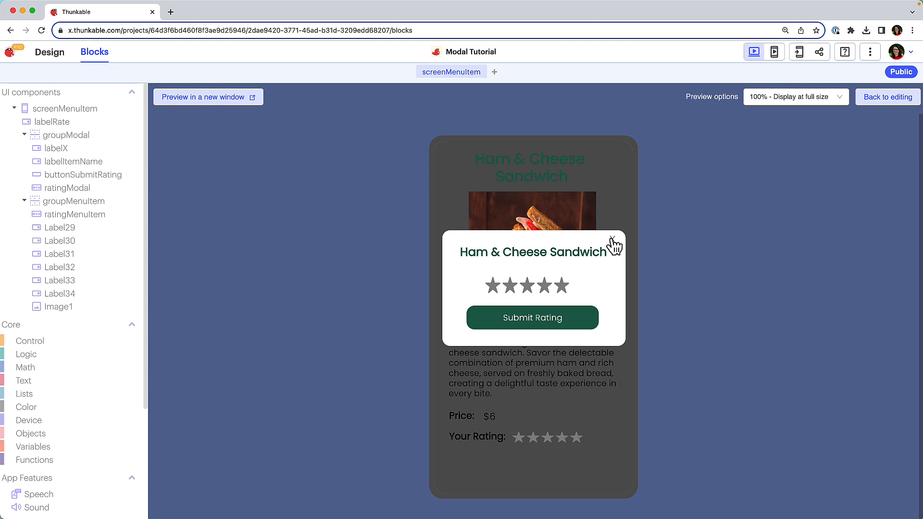
pyautogui.click(615, 244)
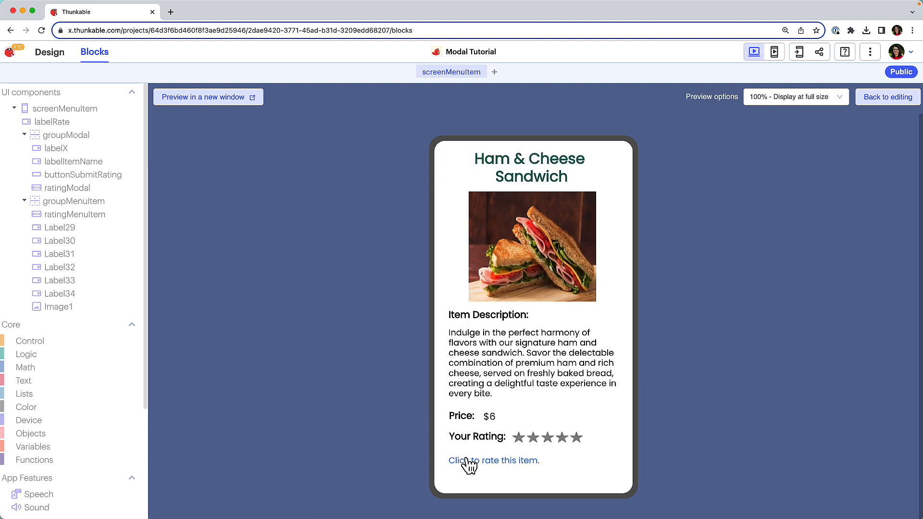
pyautogui.click(493, 461)
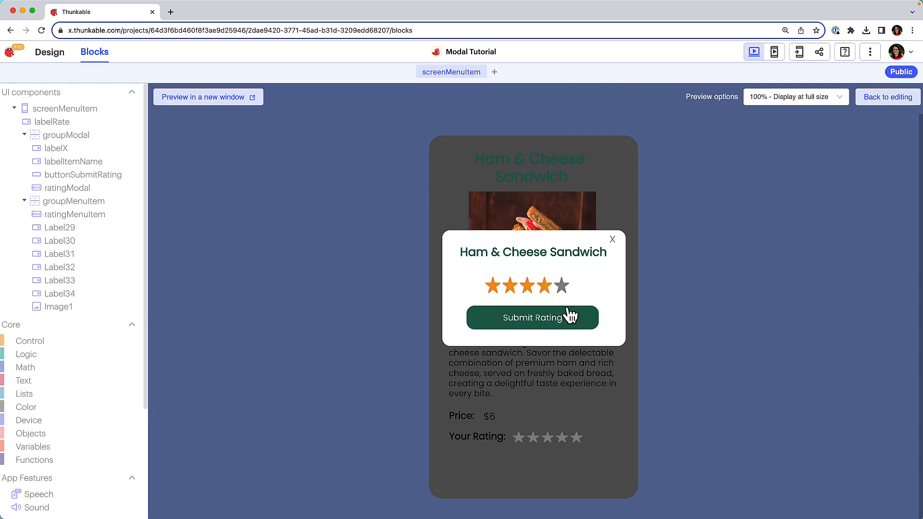
pyautogui.click(532, 318)
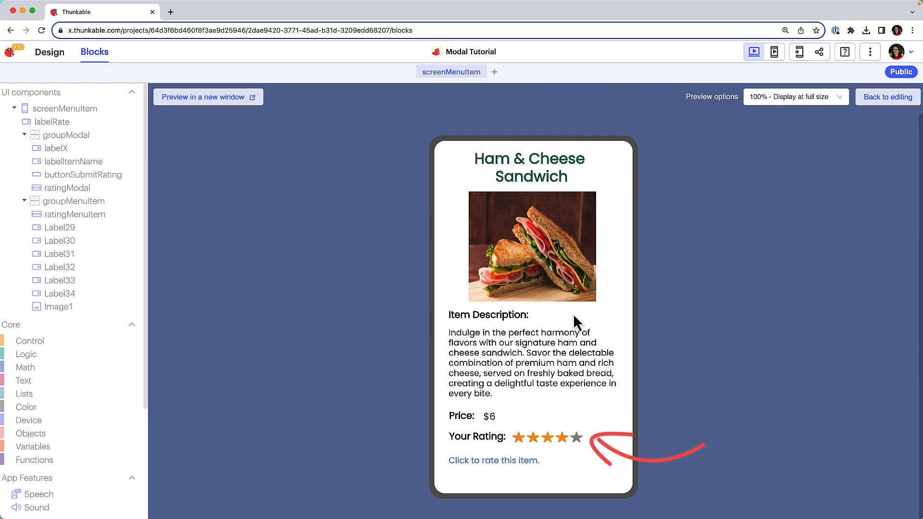